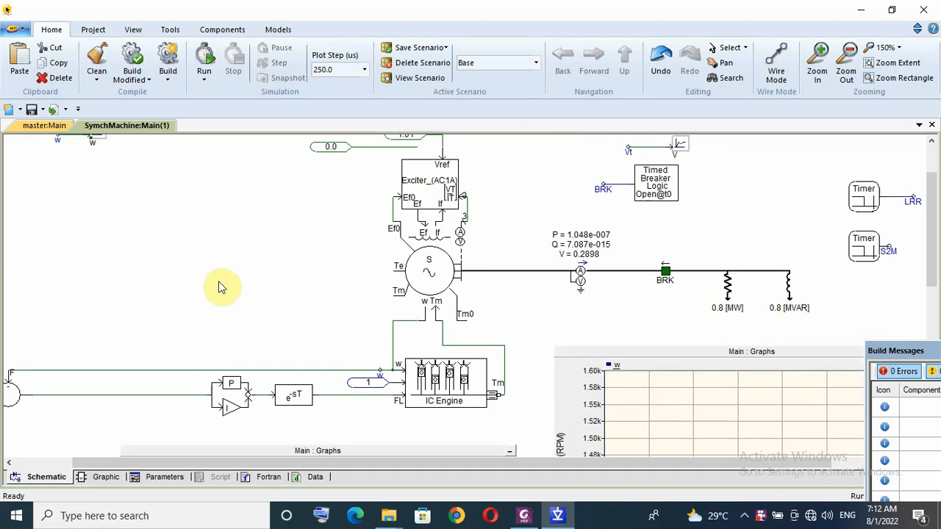
Review the internal combustion engine and synchronous machine parameters, including other machine data categories.
click(231, 404)
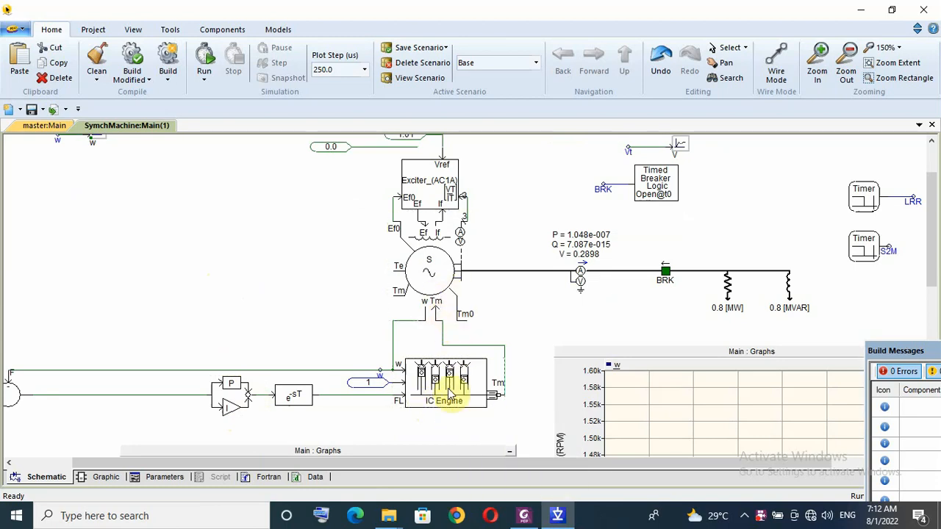
double_click(446, 381)
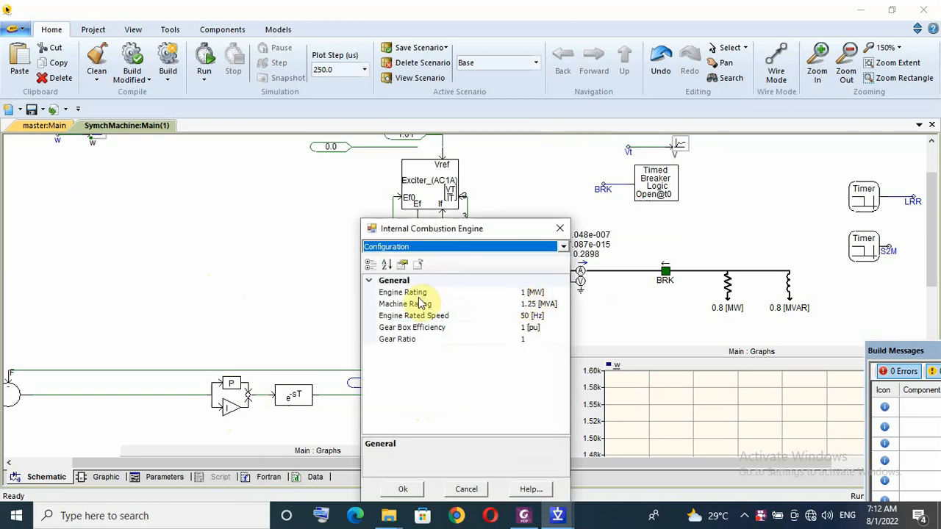
mouse_move(441, 304)
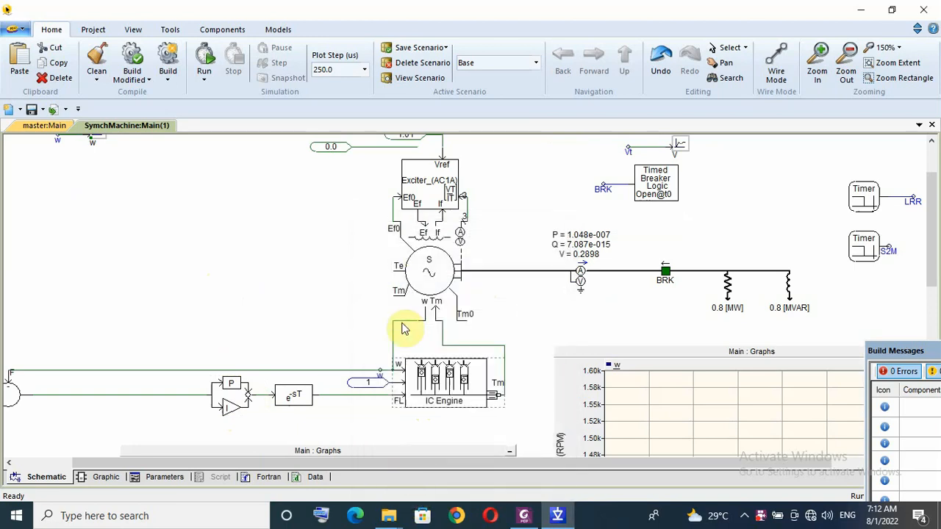
double_click(429, 272)
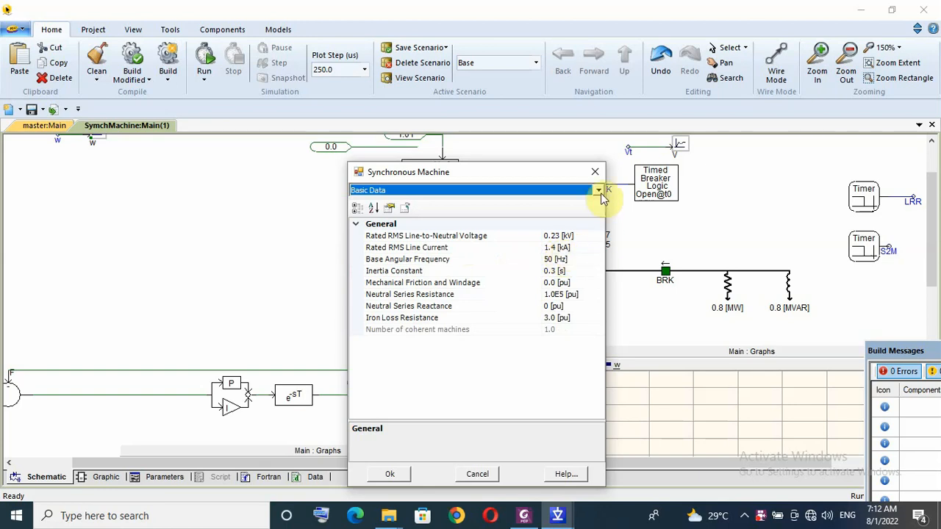
click(599, 189)
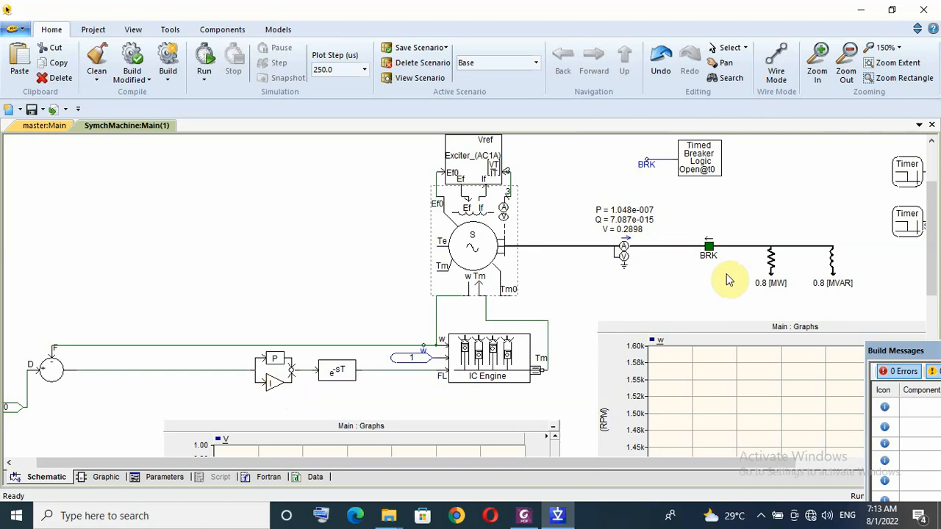
mouse_move(695, 258)
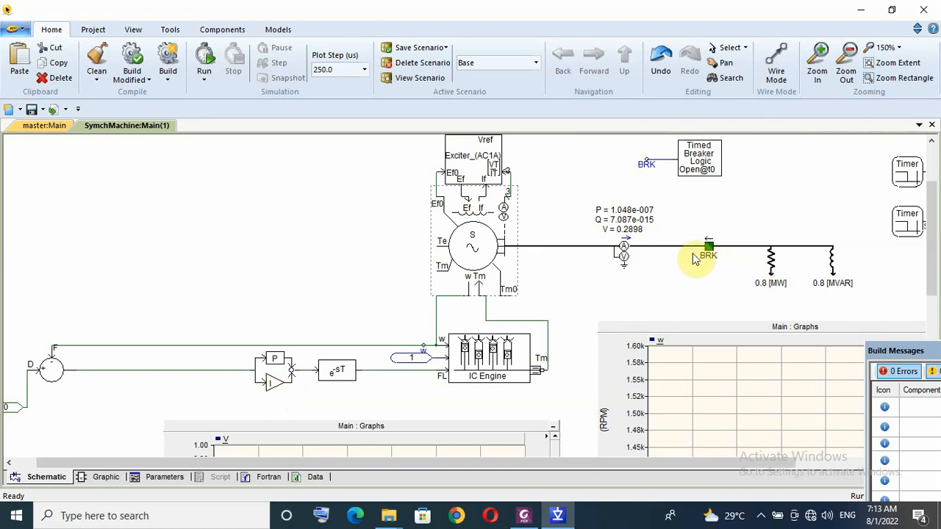
Check the timed breaker logic (2 operations, initially open, at 2 s and 6 s), then bring up the AC1A exciter.
double_click(698, 158)
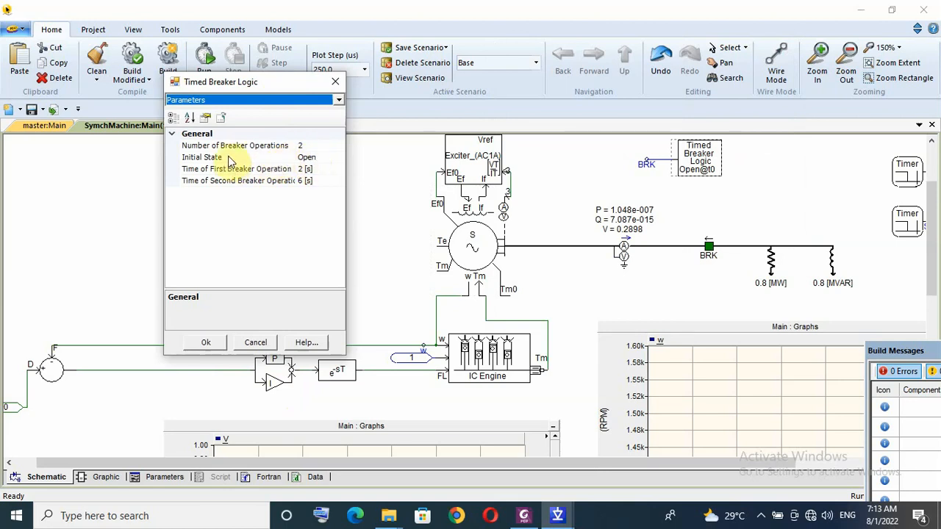
click(243, 181)
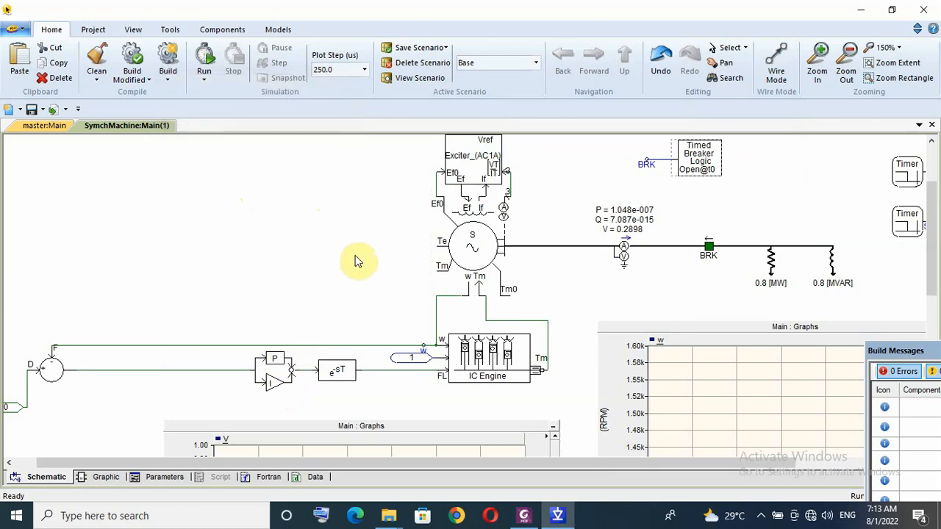
mouse_move(371, 284)
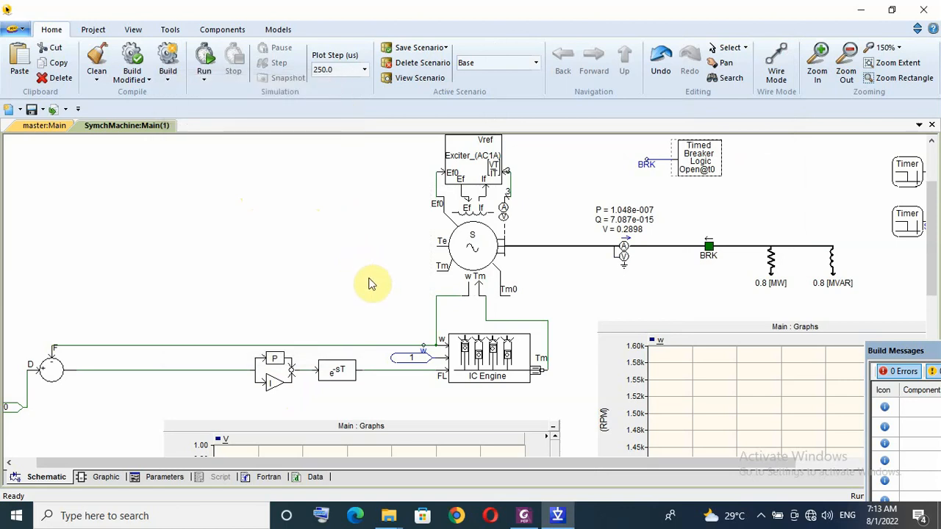
scroll(down, 3)
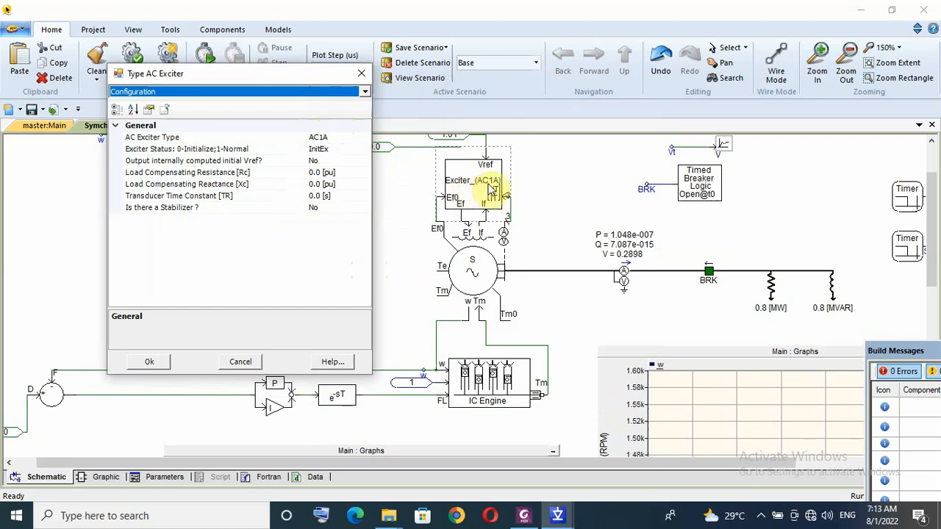
Review the AC1A forward path parameters (KA 1000 pu, TA 0.004 s), then close the dialog.
click(365, 91)
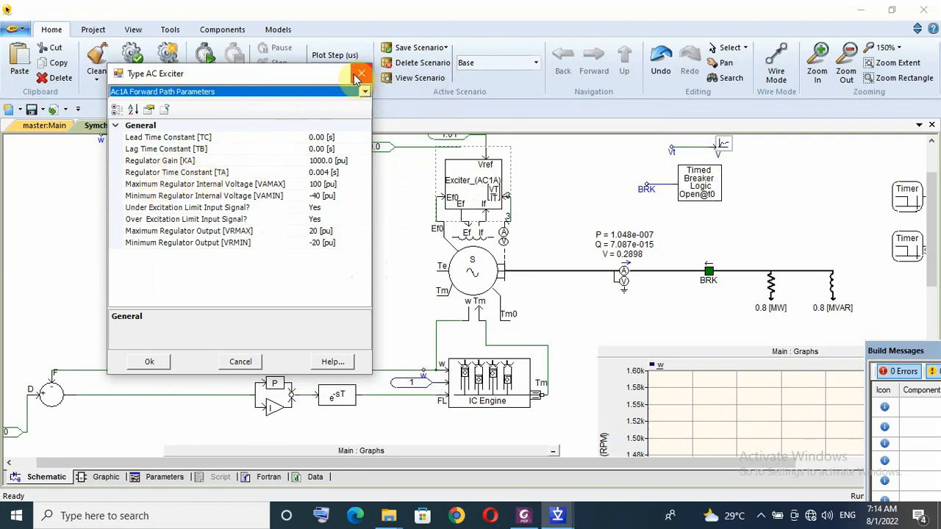
click(362, 77)
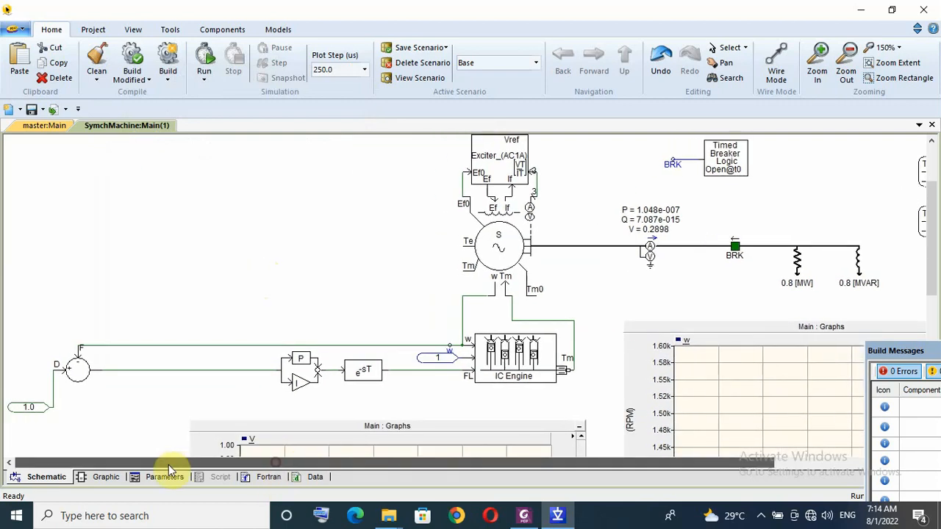
click(28, 408)
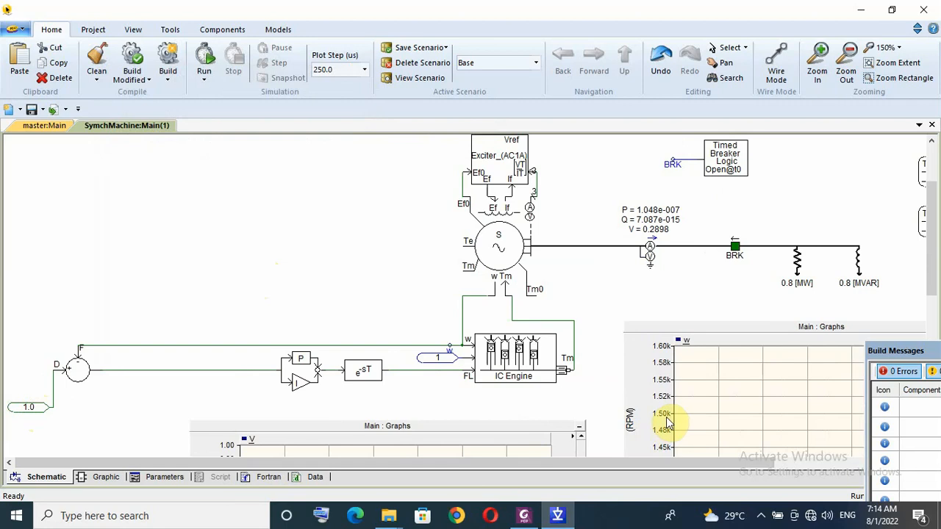
click(302, 371)
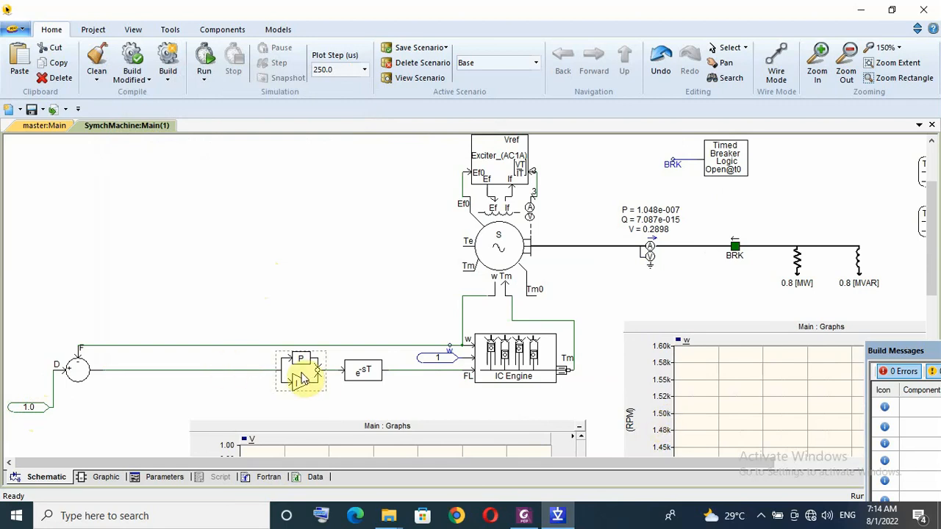
Accept the governor PI controller settings unchanged (gain 1, integral time 0.01 s).
double_click(301, 371)
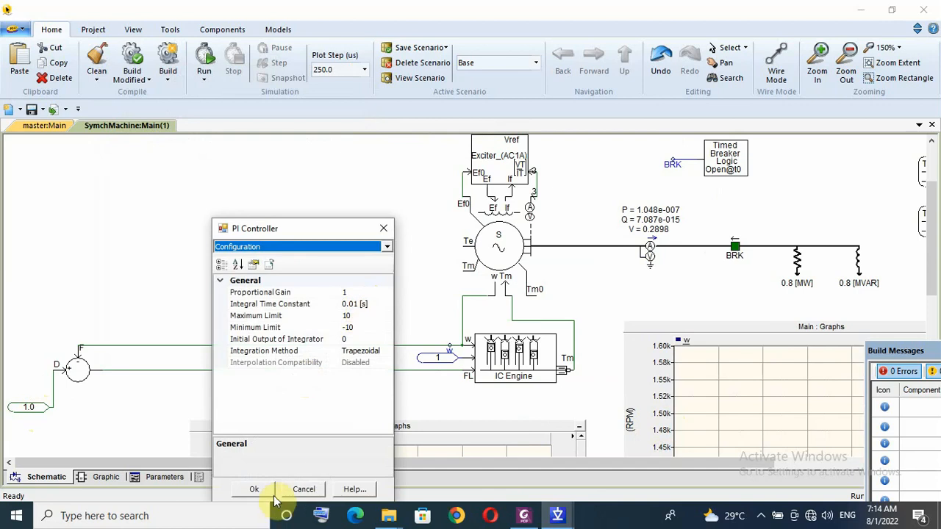
click(253, 489)
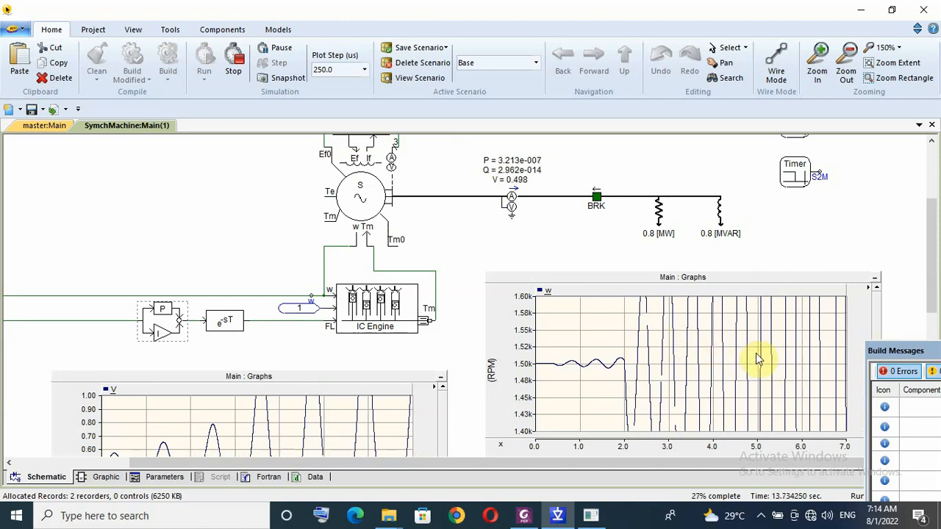
mouse_move(665, 383)
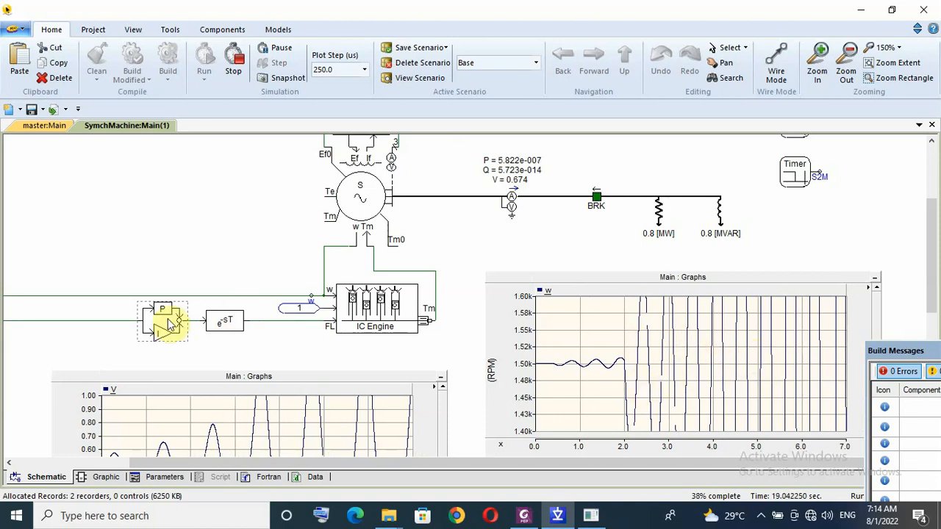
Give the governor PI controller gain 10 and integral time 0.005 s, then stop the simulation.
double_click(162, 324)
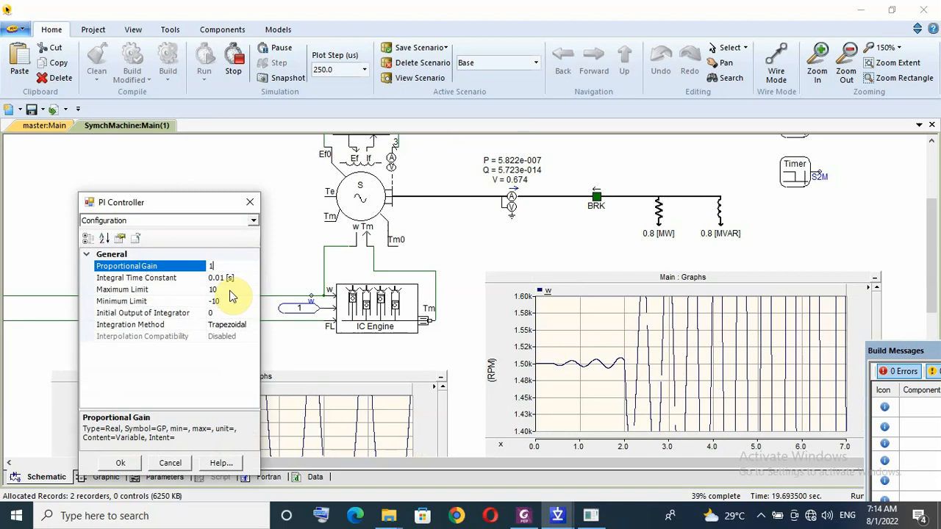
text(0)
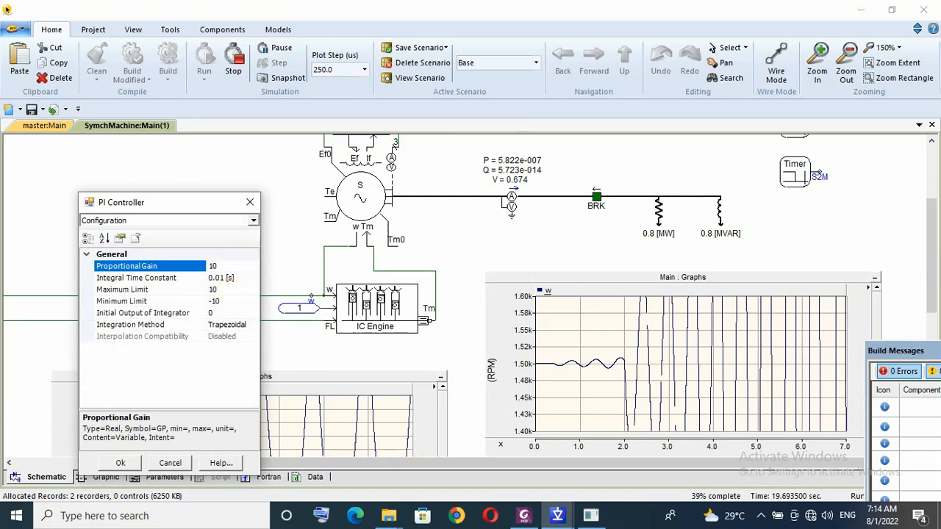
click(136, 277)
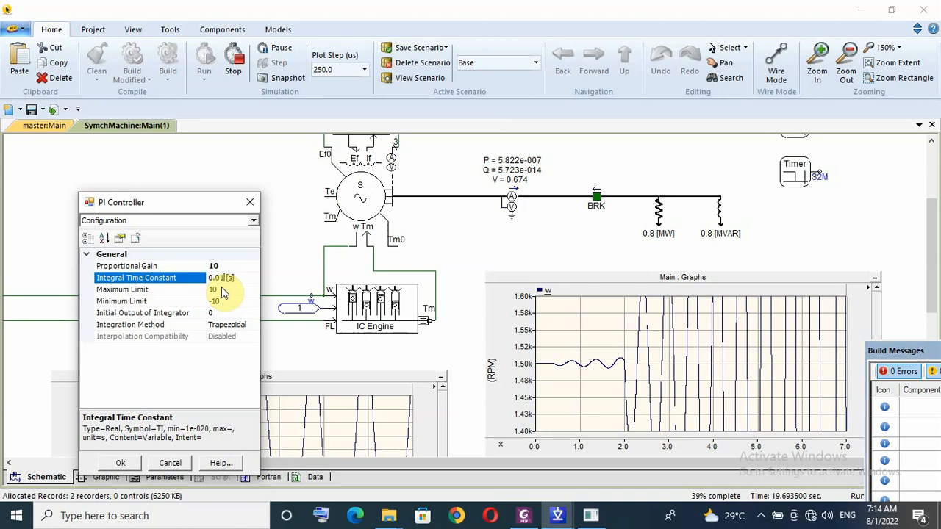
text(0.005)
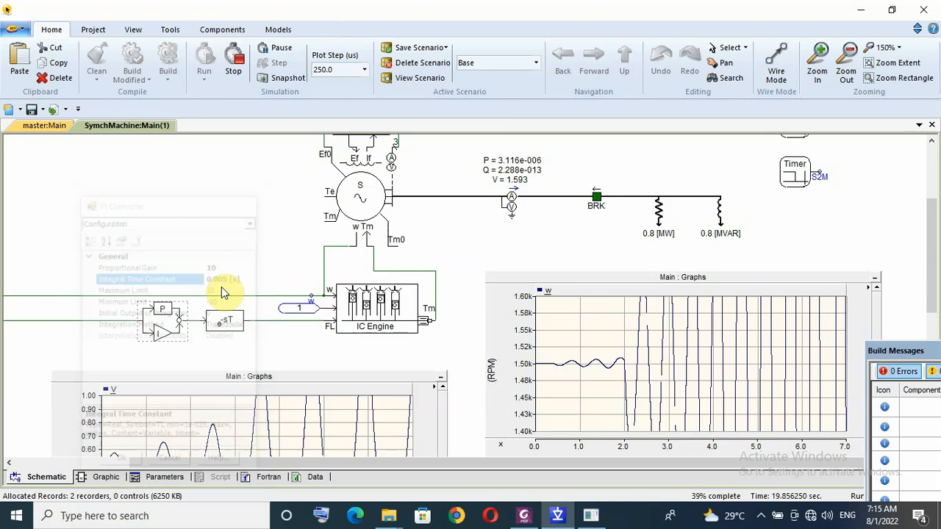
click(204, 59)
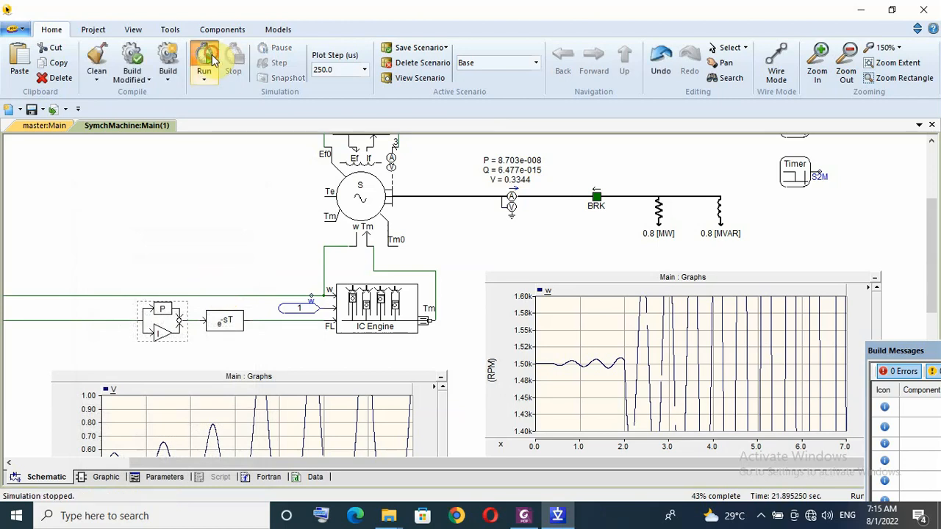
click(204, 60)
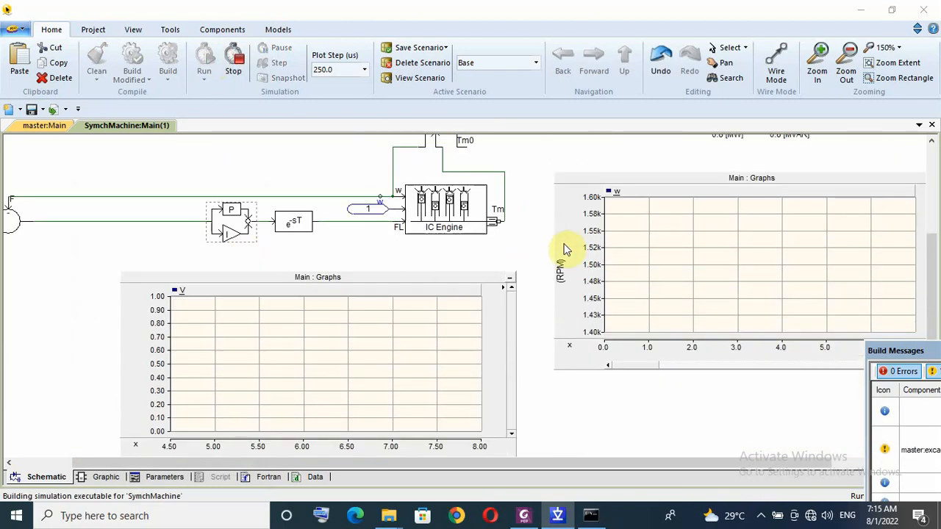
click(203, 59)
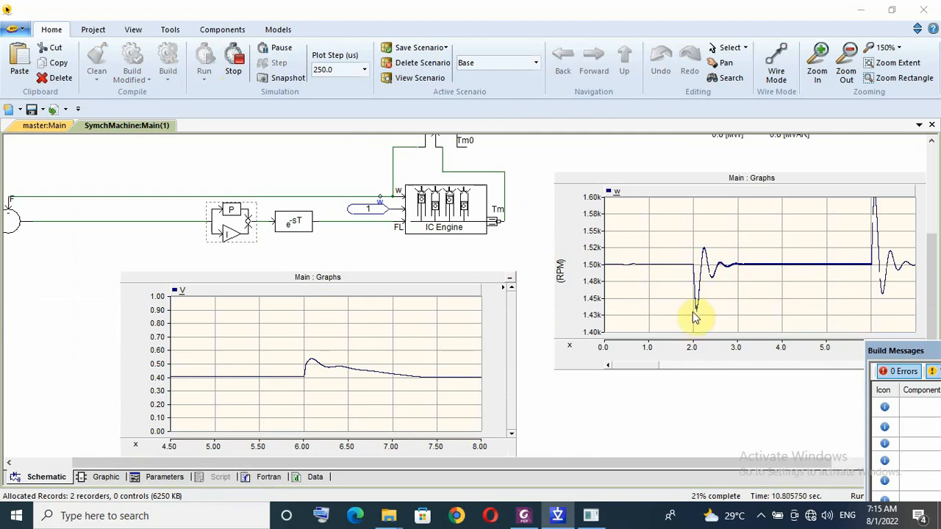
mouse_move(697, 322)
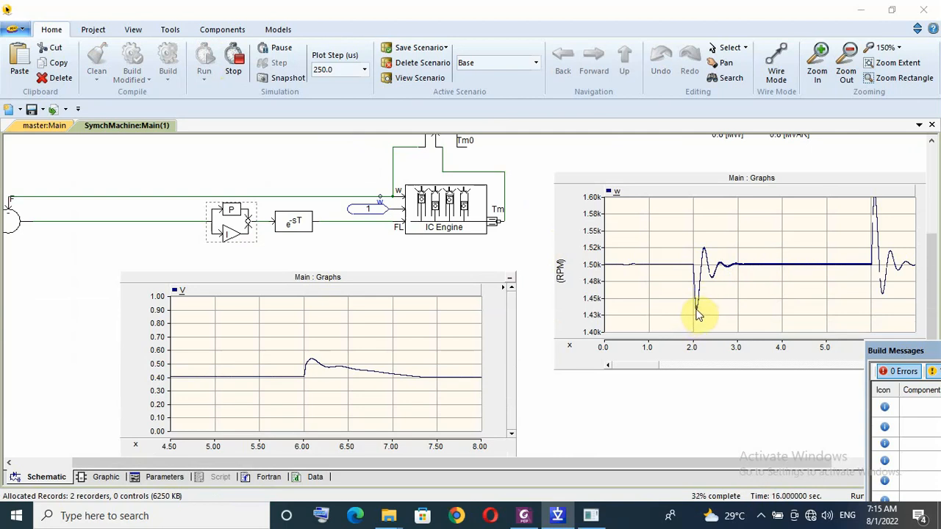
mouse_move(697, 314)
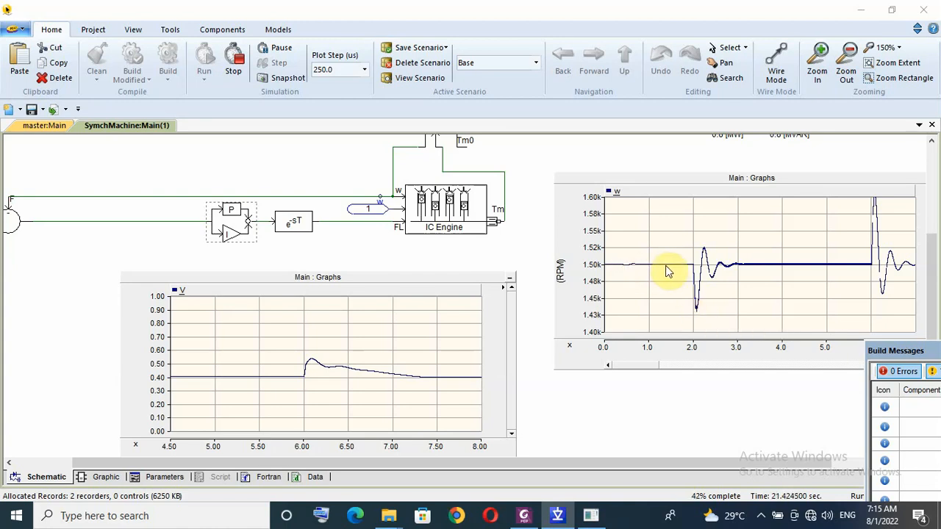
mouse_move(665, 270)
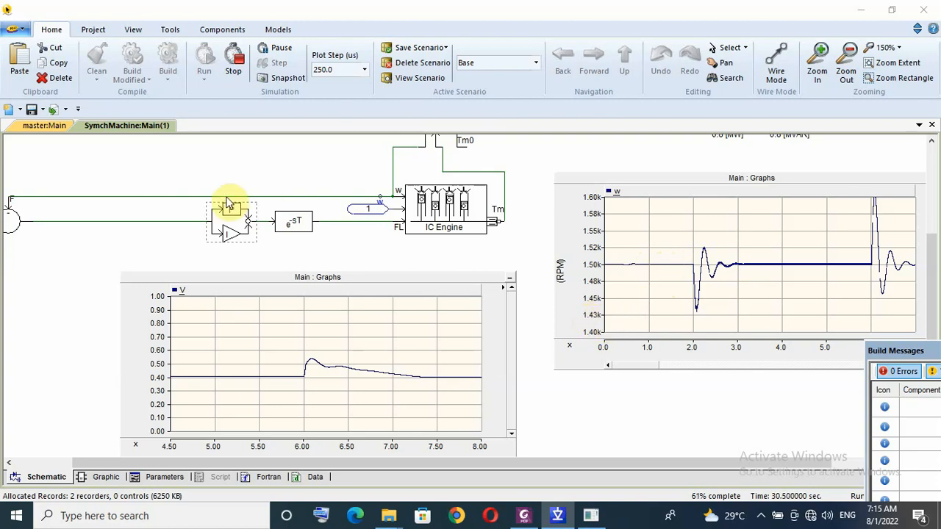
Set the governor PI proportional gain to 20, then stop and rerun the load-step simulation.
double_click(231, 221)
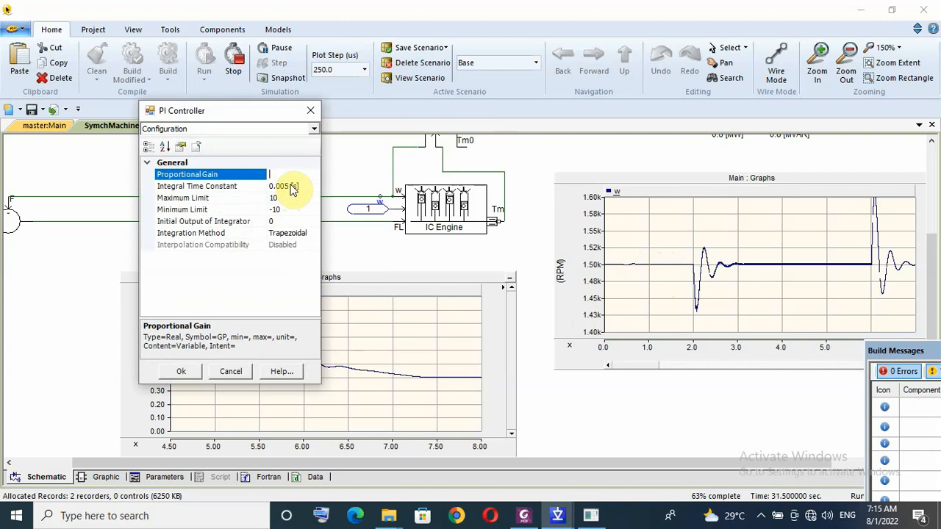
text(20)
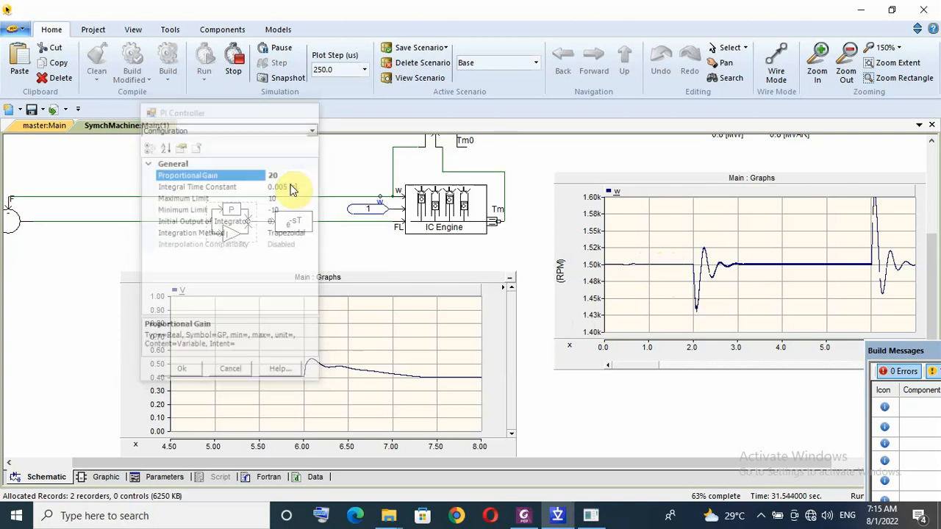
click(205, 62)
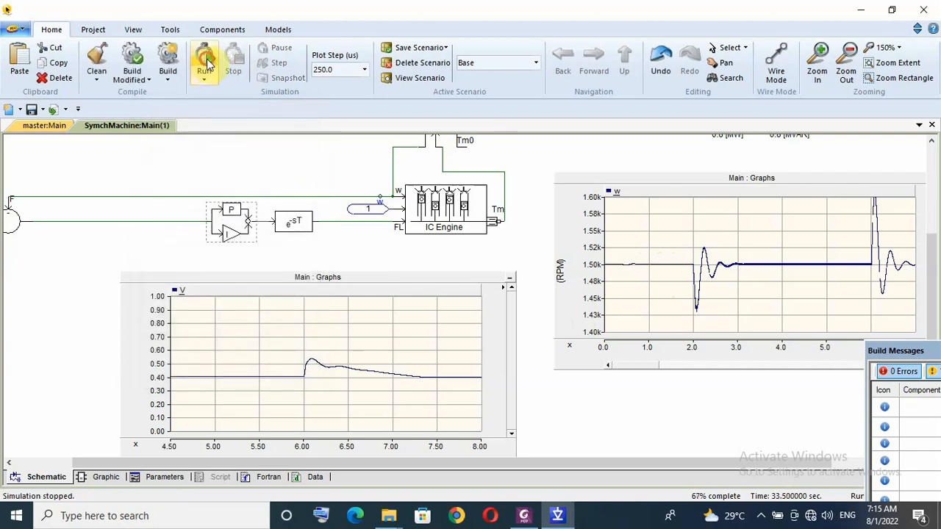
click(204, 62)
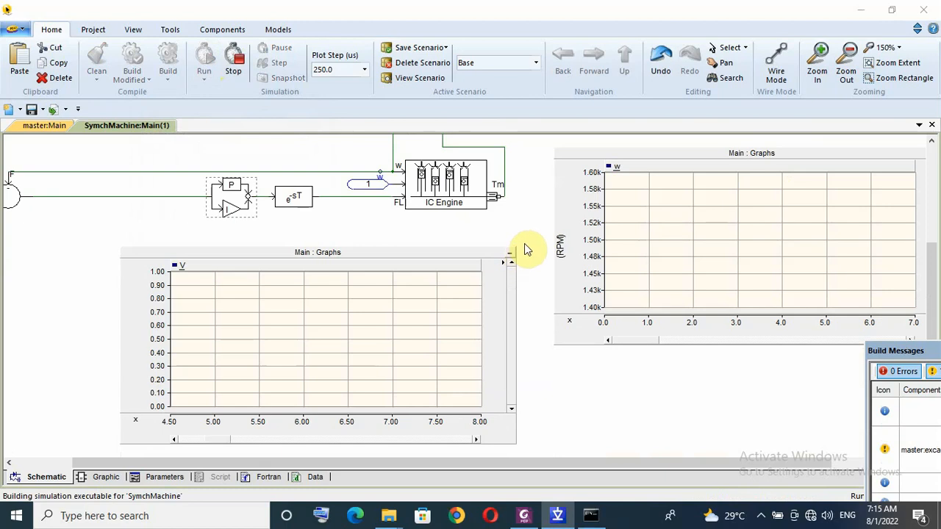
click(204, 58)
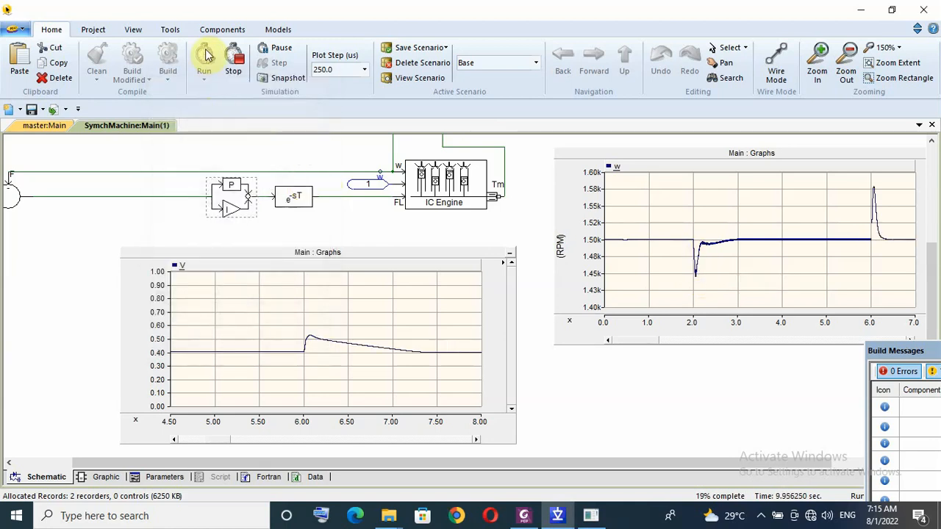
click(204, 62)
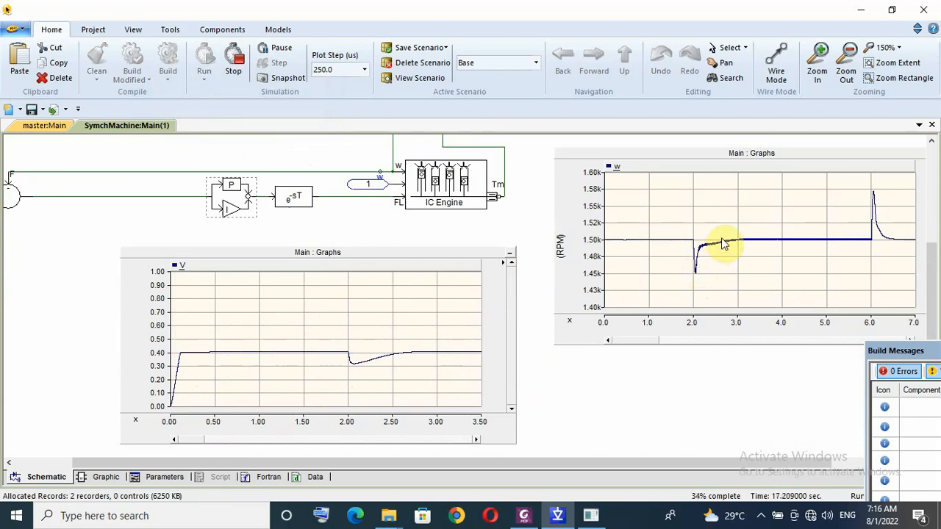
Raise the governor PI proportional gain to 30 and rerun the simulation.
double_click(232, 194)
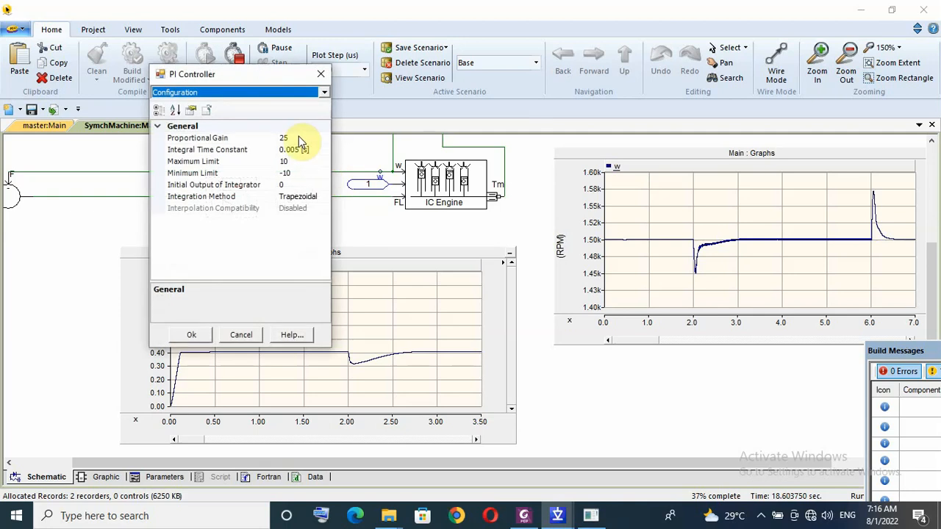
click(191, 334)
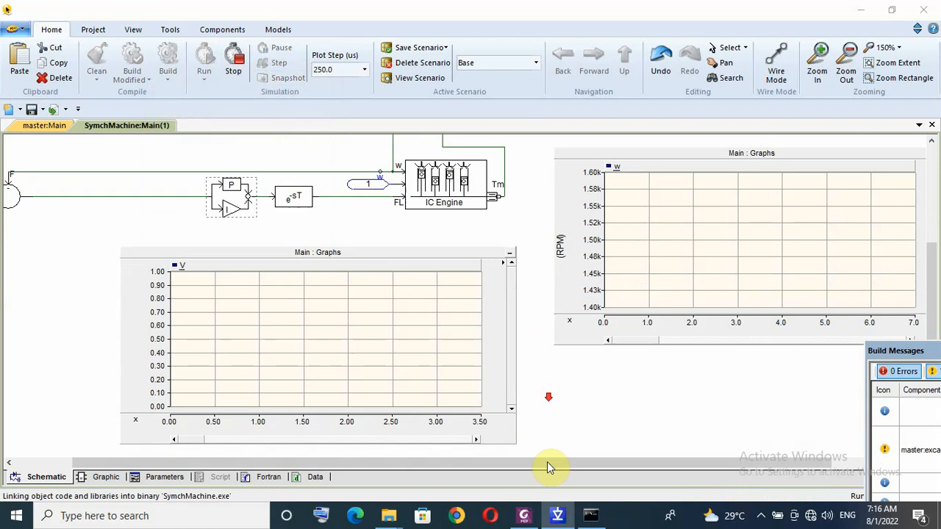
click(203, 59)
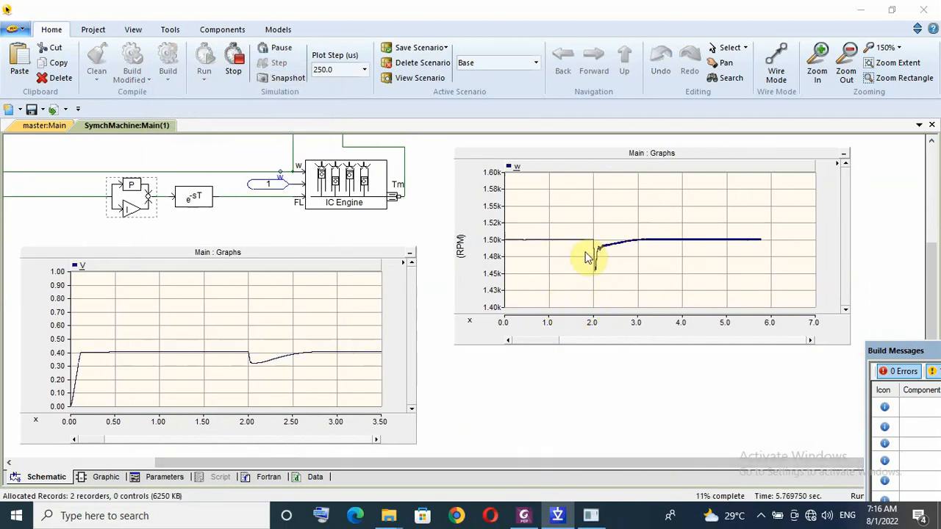
Set the PI integral time constant to 0.002 and rerun the simulation.
double_click(130, 185)
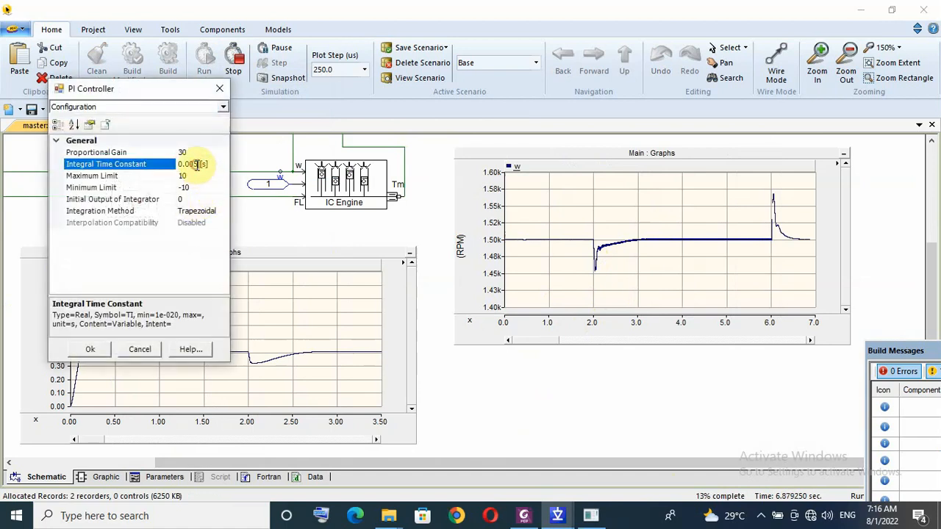
text(0.002)
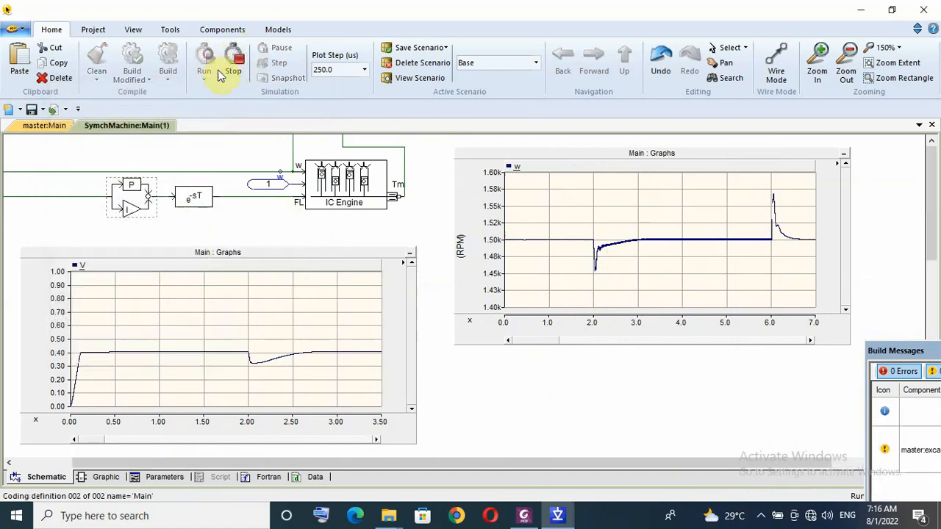
click(204, 63)
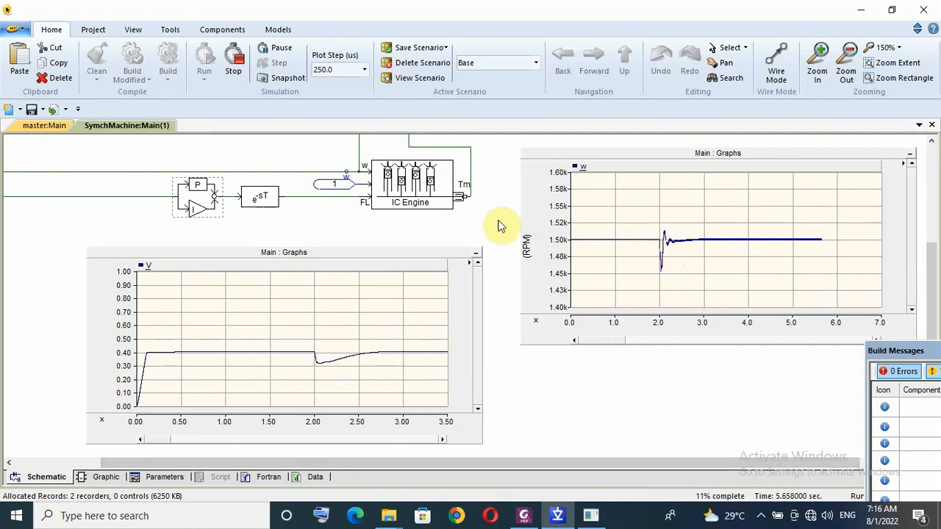
Adjust the governor PI controller, then stop and rerun to replot the speed w graph.
double_click(197, 197)
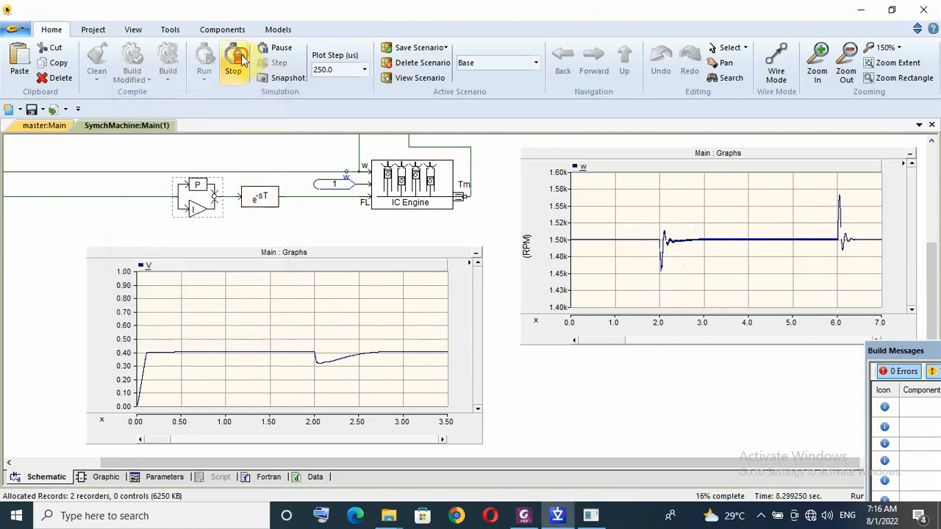
click(233, 66)
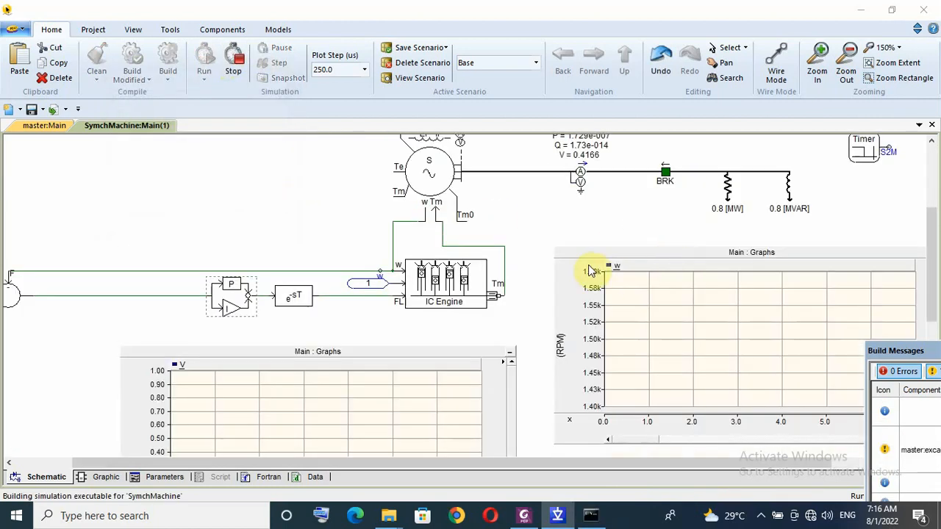
click(203, 59)
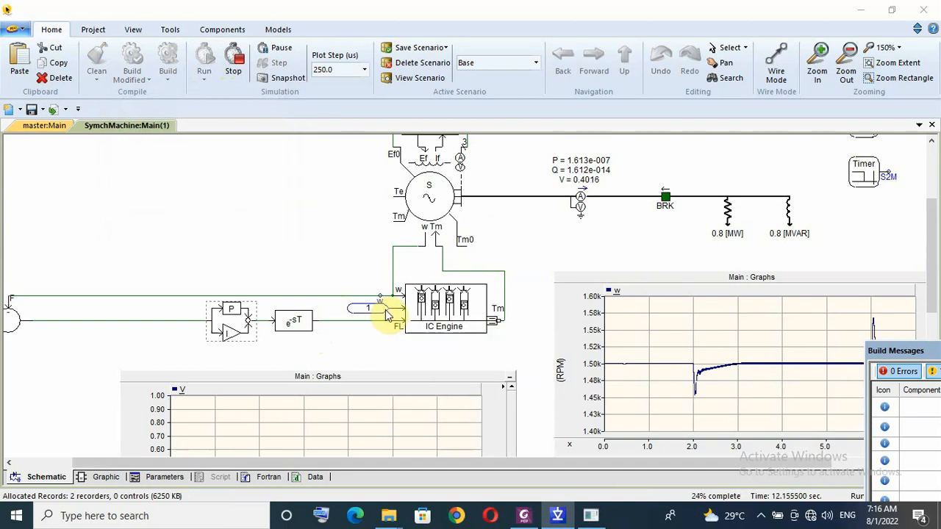
mouse_move(367, 308)
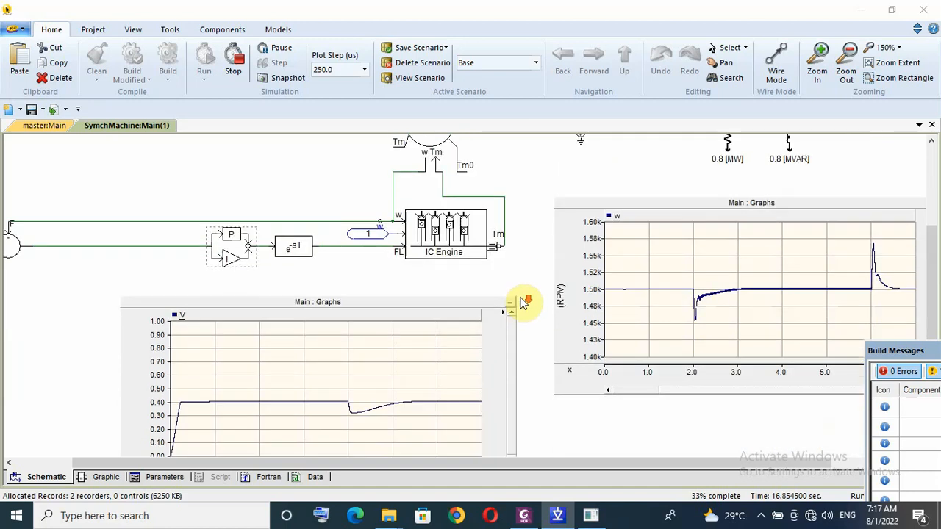
scroll(down, 3)
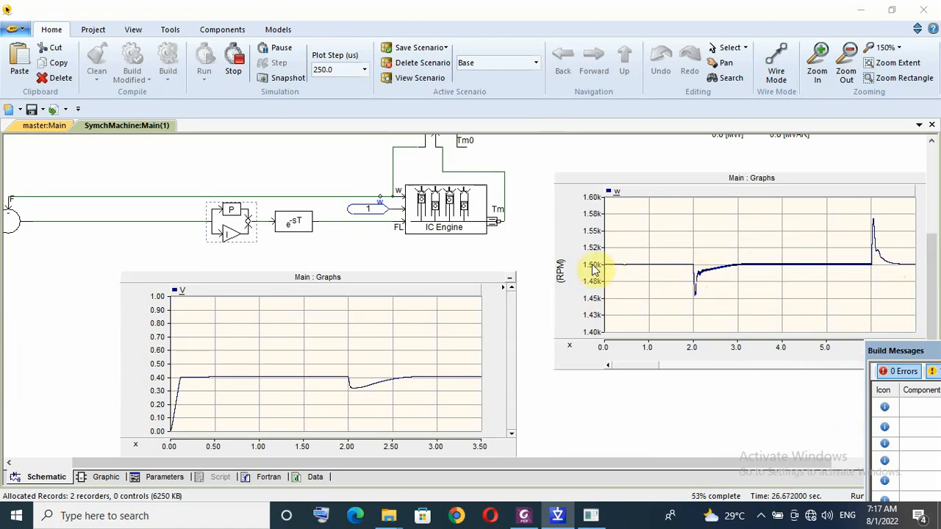
mouse_move(603, 307)
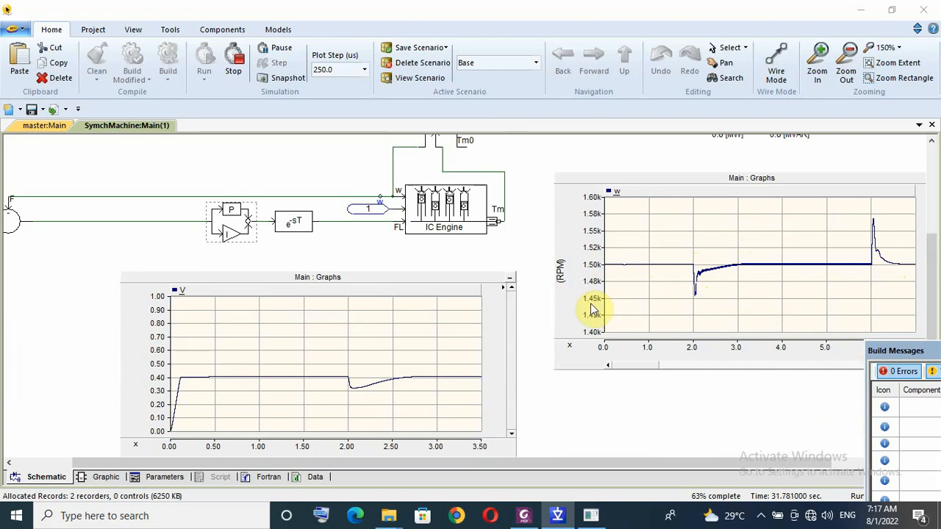
mouse_move(702, 309)
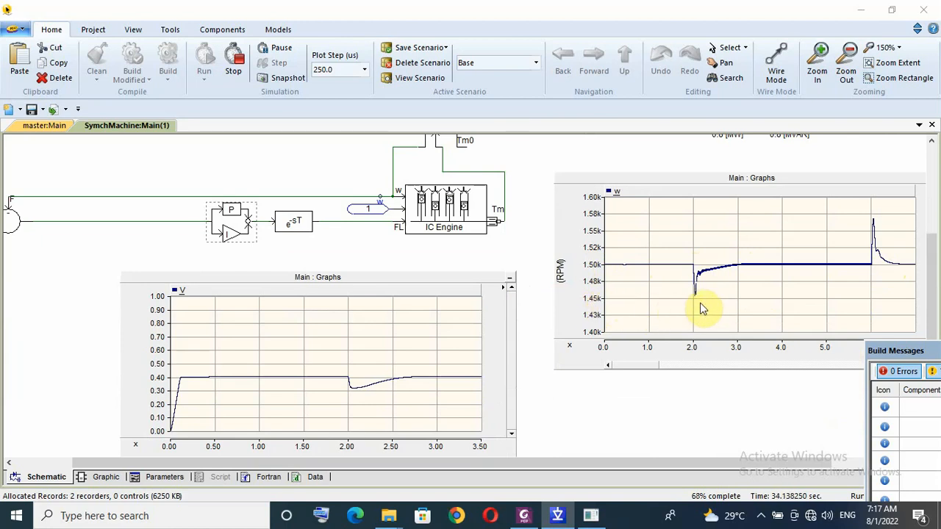
mouse_move(713, 274)
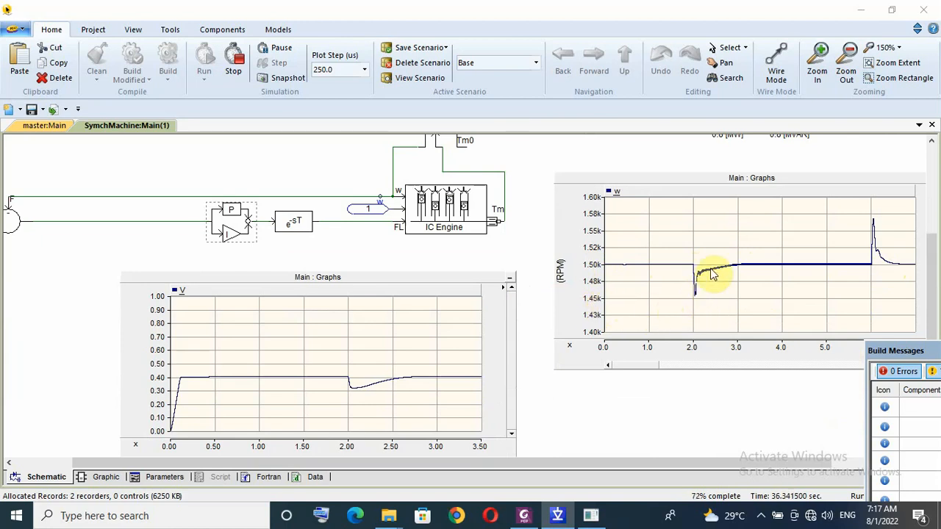